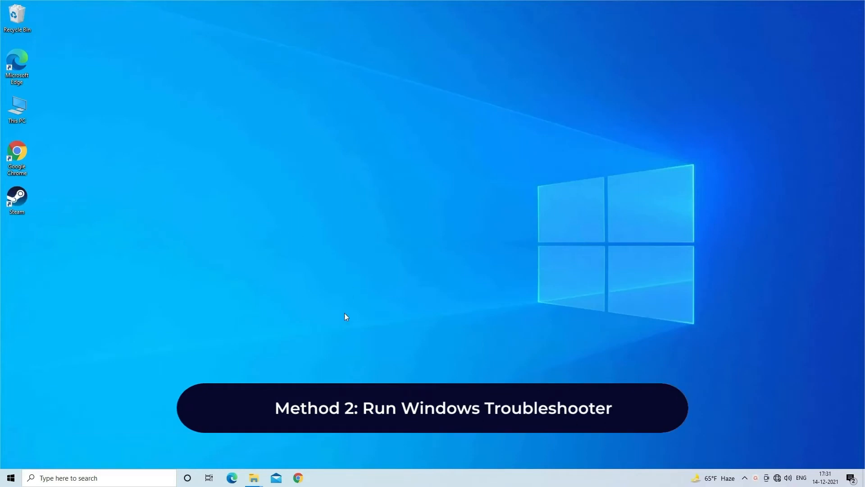
{"action": "mouse_move", "coordinate": [404, 355]}
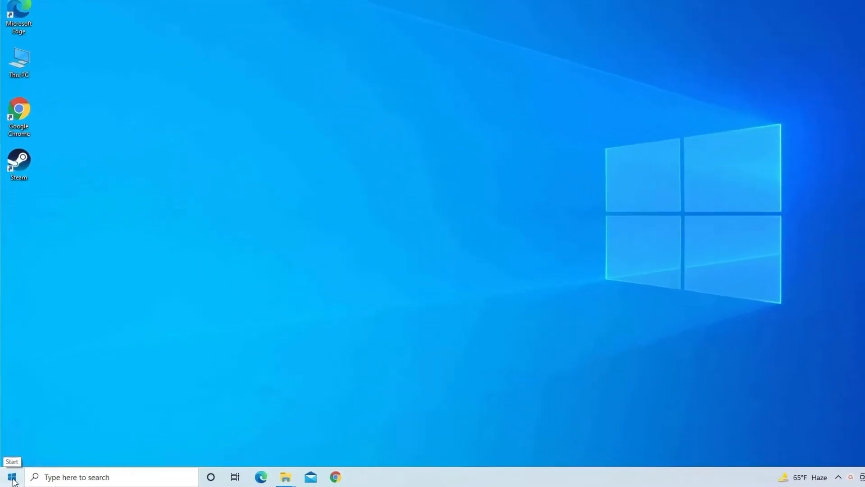
Go from Start to Settings, Update & Security, Troubleshoot, and Additional troubleshooters.
{"action": "left_click", "coordinate": [10, 476]}
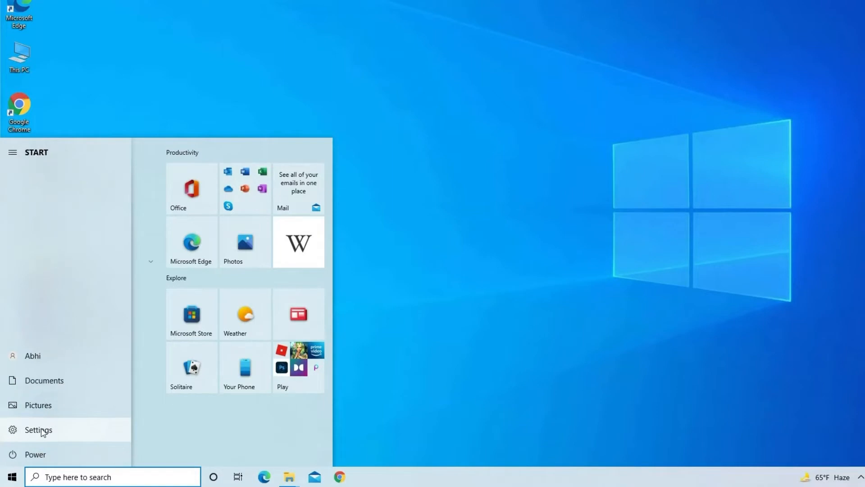
{"action": "left_click", "coordinate": [37, 430]}
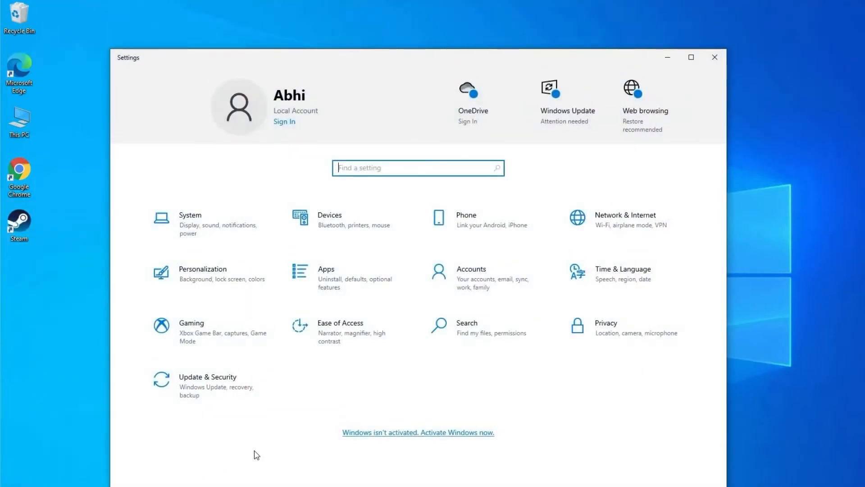
{"action": "mouse_move", "coordinate": [294, 403]}
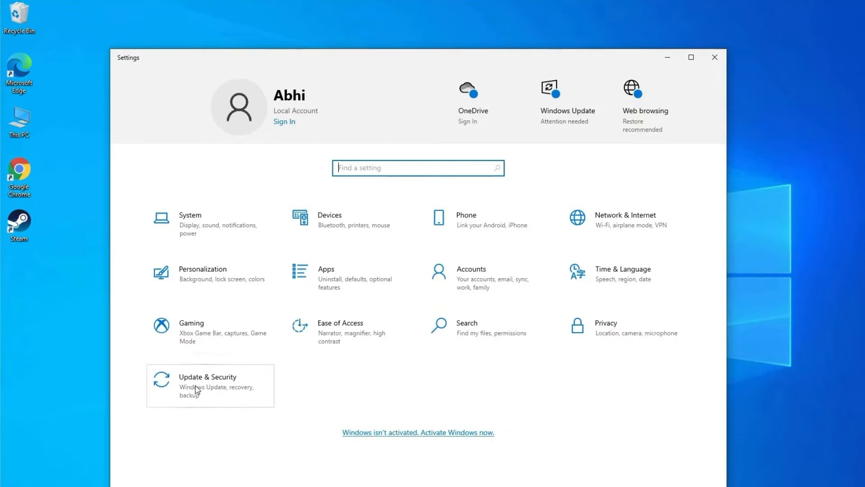
{"action": "left_click", "coordinate": [207, 386]}
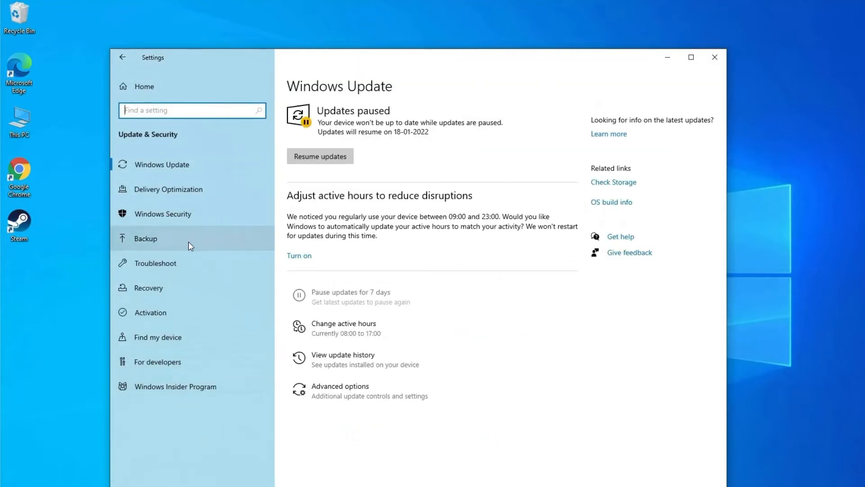
{"action": "left_click", "coordinate": [155, 263]}
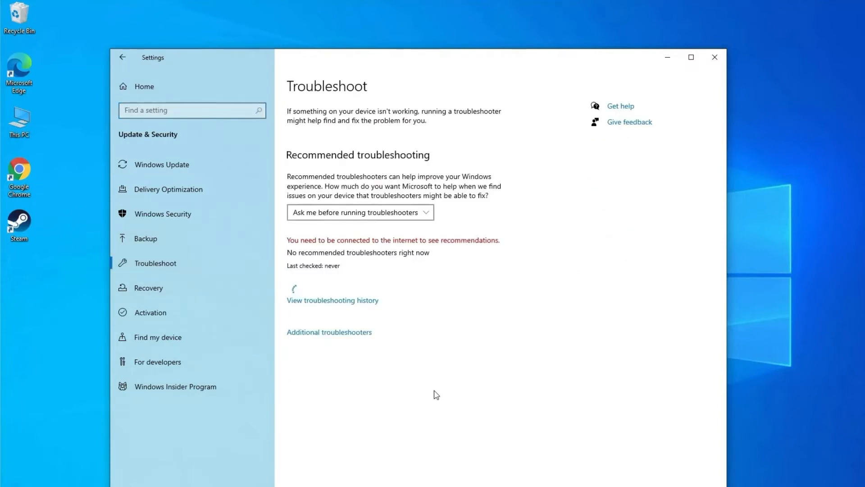
{"action": "mouse_move", "coordinate": [424, 375]}
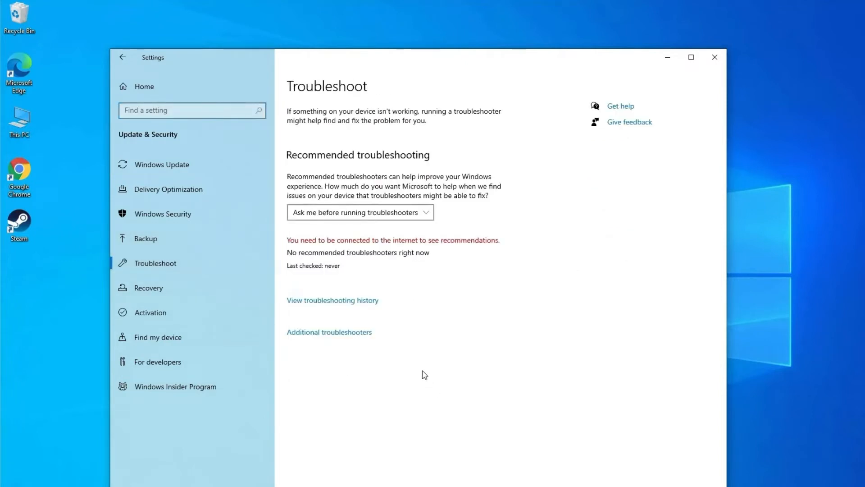
{"action": "mouse_move", "coordinate": [343, 338]}
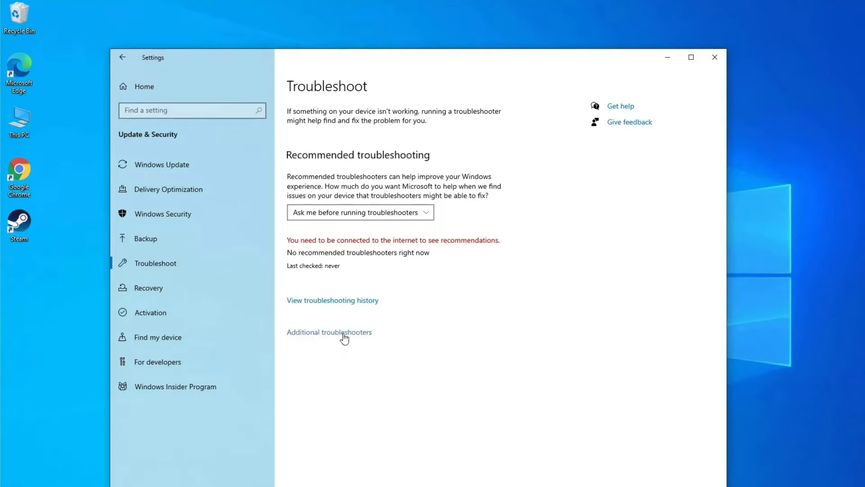
{"action": "left_click", "coordinate": [329, 331]}
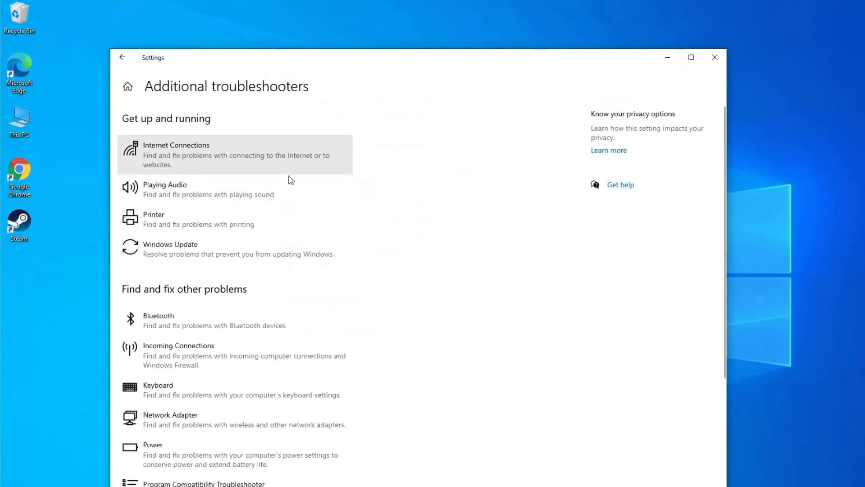
Run msdt.exe -id devicediagnostic in a Command Prompt started as administrator.
{"action": "left_click", "coordinate": [714, 57]}
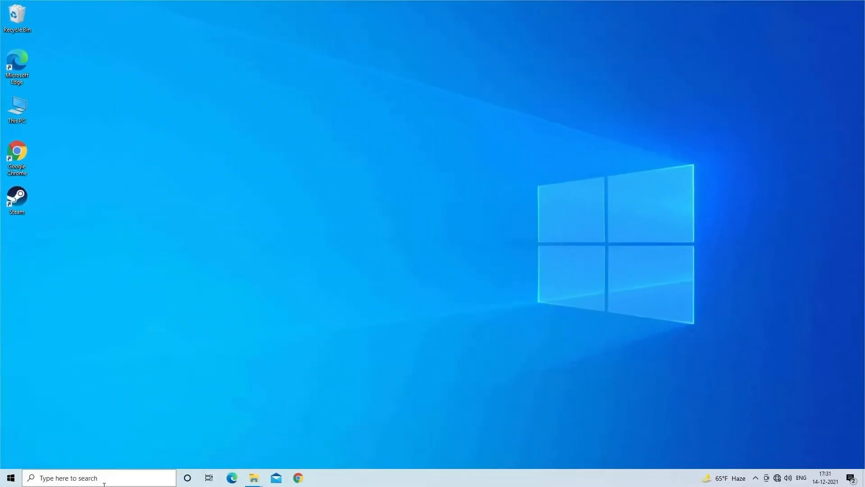
{"action": "left_click", "coordinate": [90, 478]}
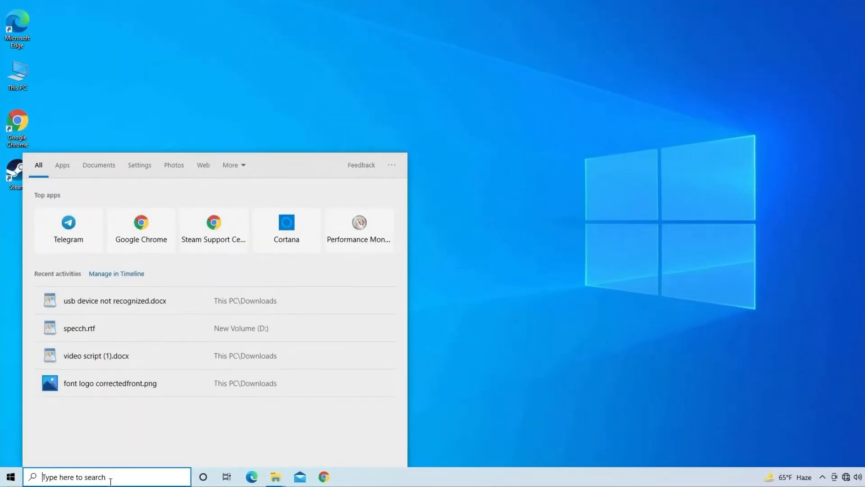
{"action": "type", "text": "CMD"}
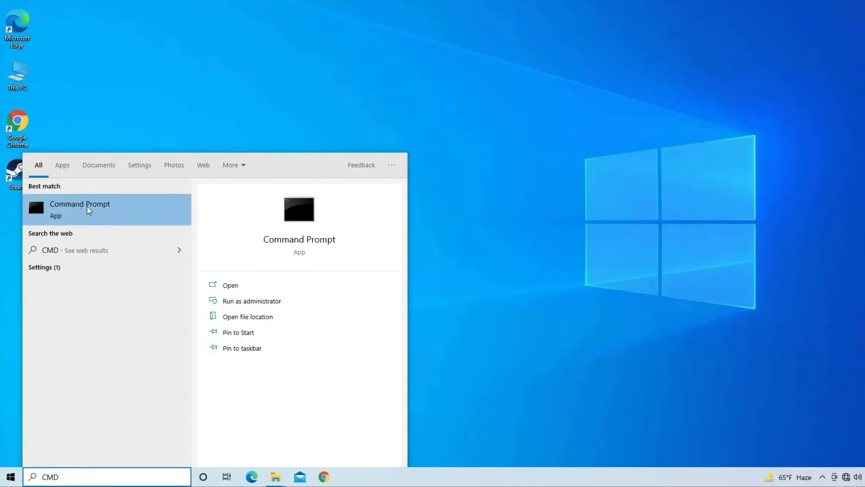
{"action": "right_click", "coordinate": [88, 210]}
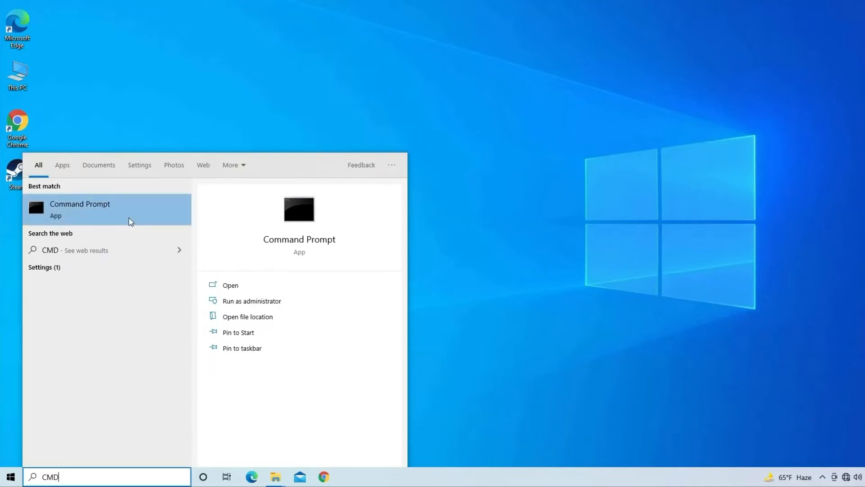
{"action": "left_click", "coordinate": [252, 301]}
{"action": "type", "text": "msd"}
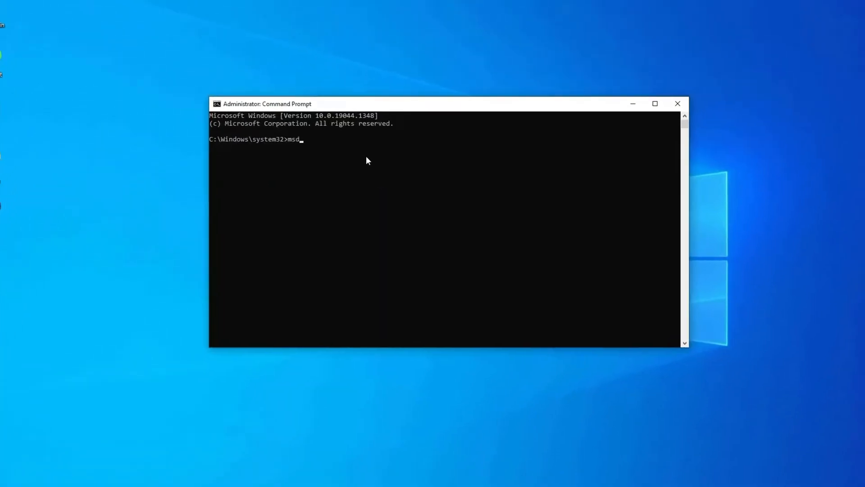
{"action": "type", "text": "t.exe"}
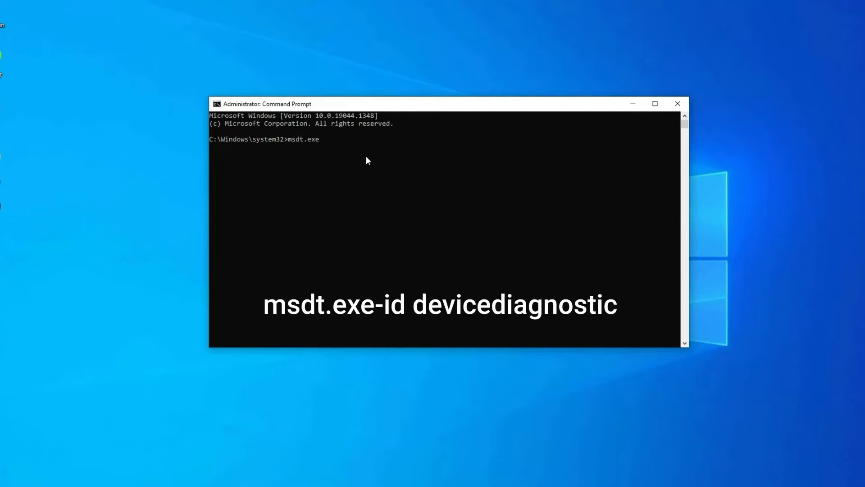
{"action": "mouse_move", "coordinate": [324, 141]}
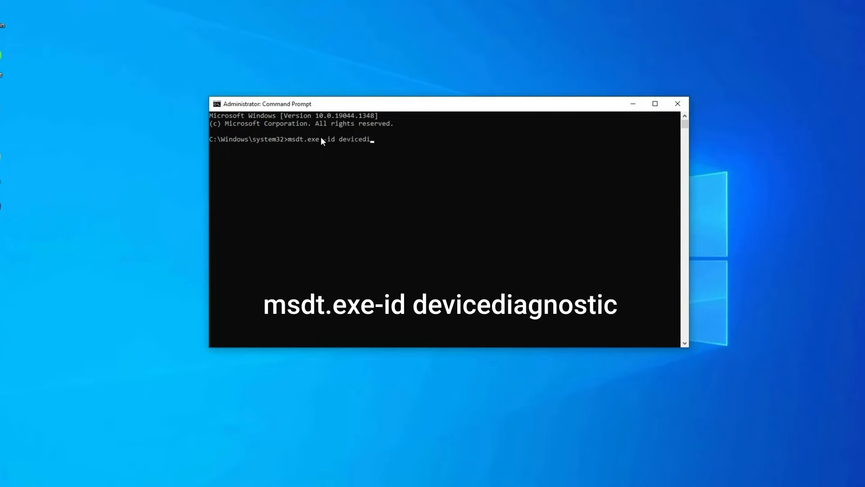
{"action": "type", "text": "agnos"}
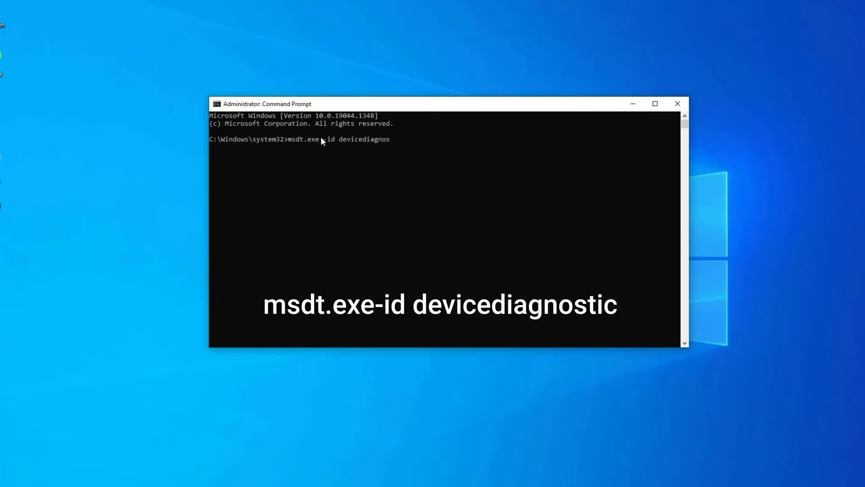
{"action": "type", "text": "tic"}
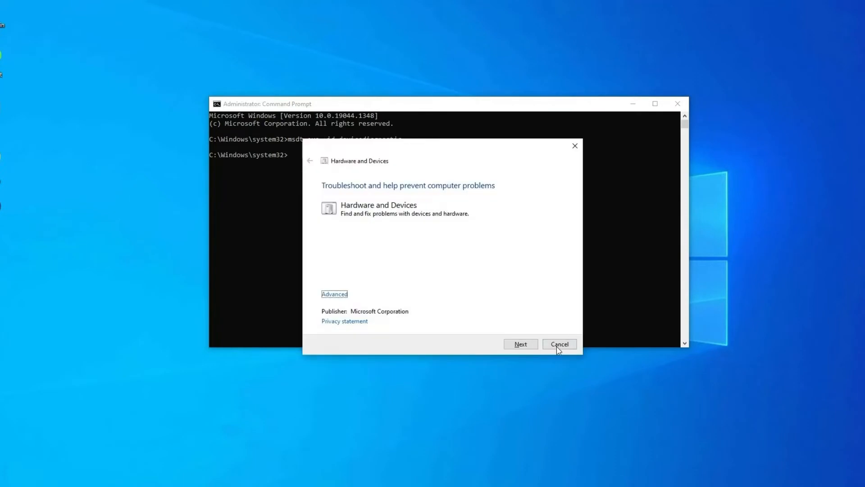
{"action": "mouse_move", "coordinate": [339, 300]}
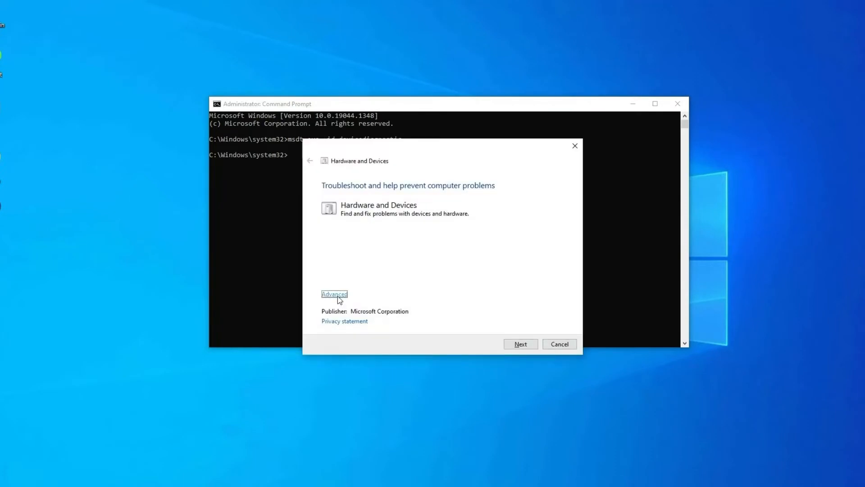
Run the Hardware and Devices scan with Apply repairs automatically enabled.
{"action": "left_click", "coordinate": [334, 294]}
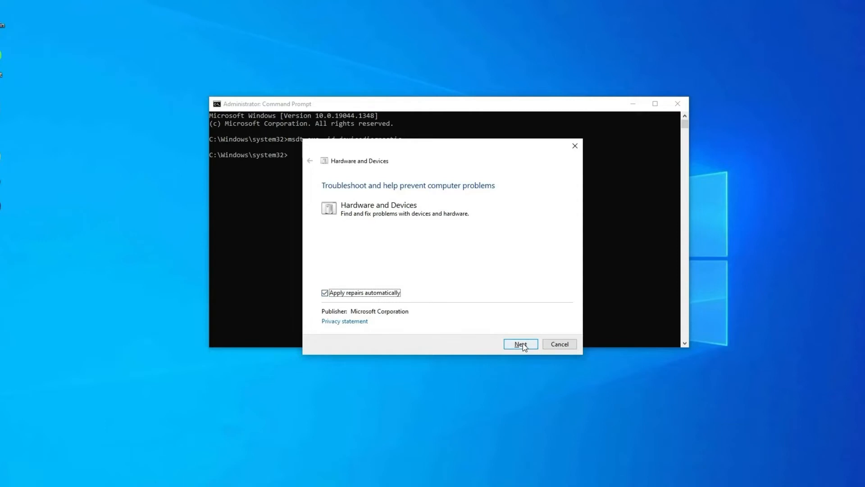
{"action": "left_click", "coordinate": [521, 344]}
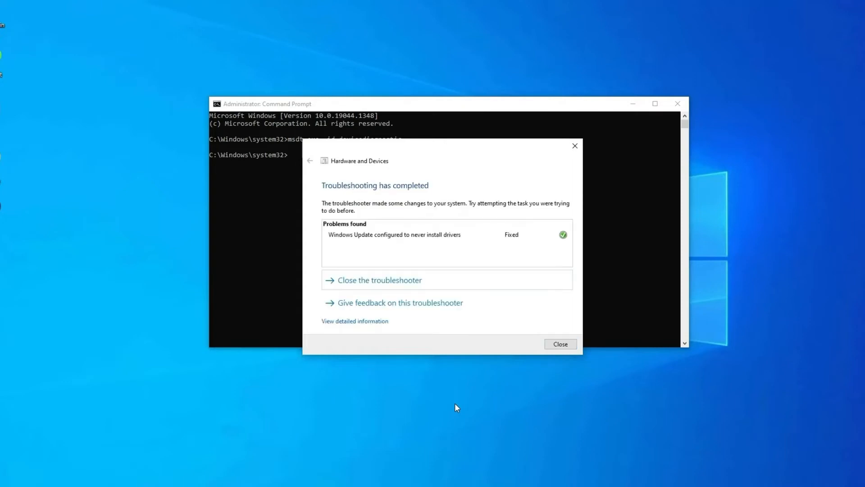
{"action": "mouse_move", "coordinate": [476, 382]}
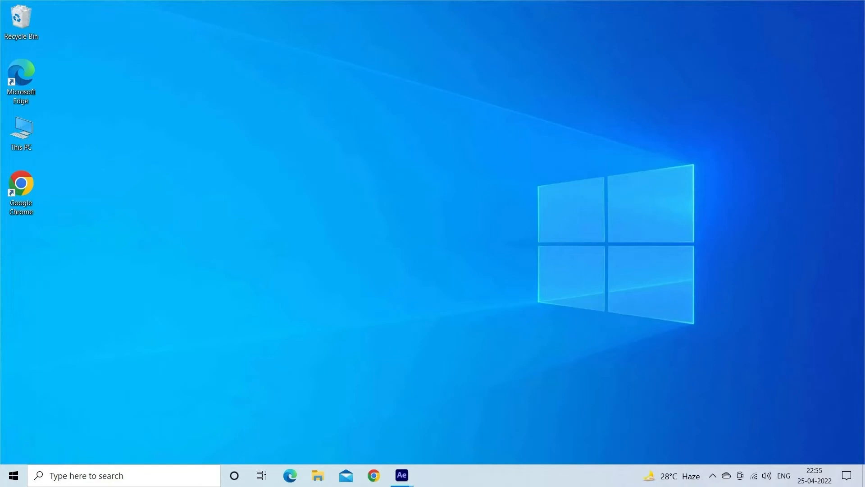
Resume paused updates on the Update & Security page, reached with Win+I.
{"action": "key", "text": "win+i"}
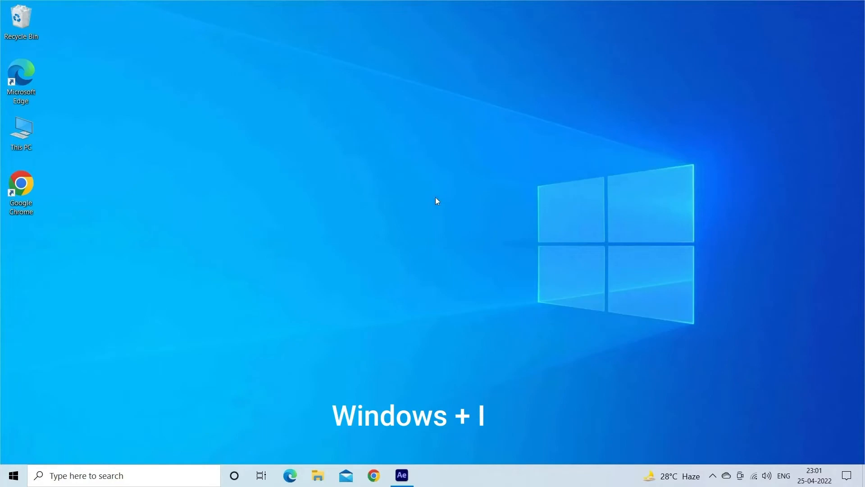
{"action": "key", "text": "Win+i"}
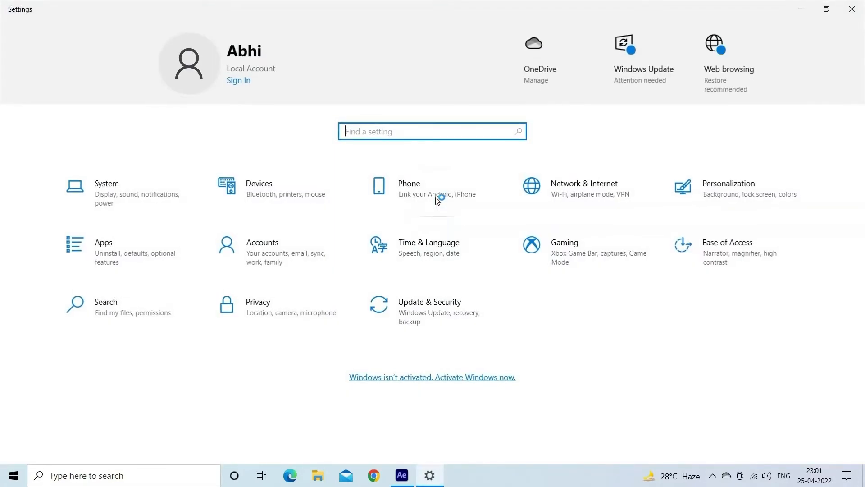
{"action": "mouse_move", "coordinate": [436, 308]}
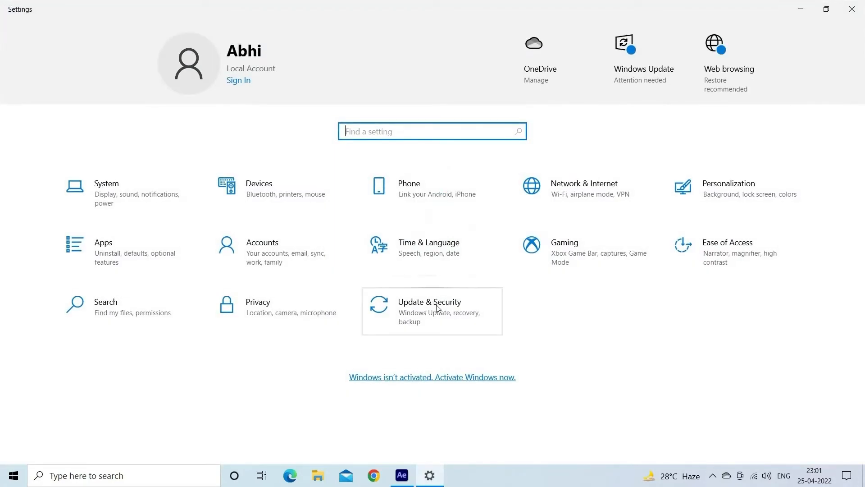
{"action": "left_click", "coordinate": [437, 308]}
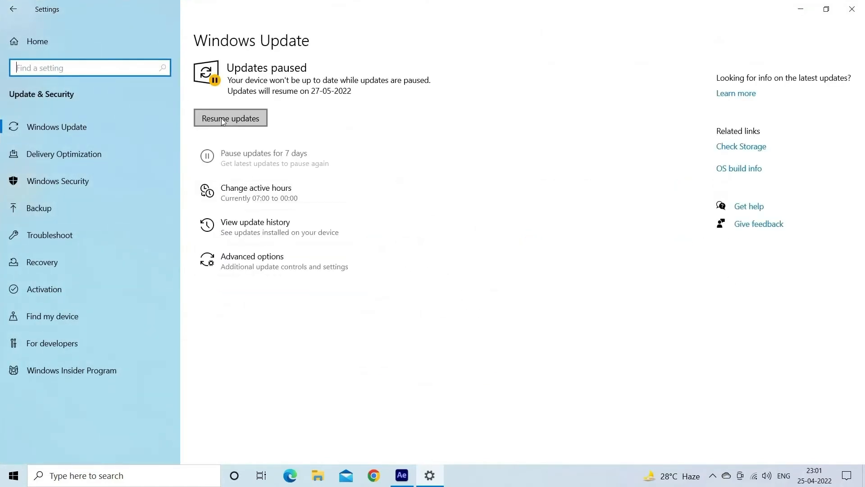
{"action": "left_click", "coordinate": [230, 118]}
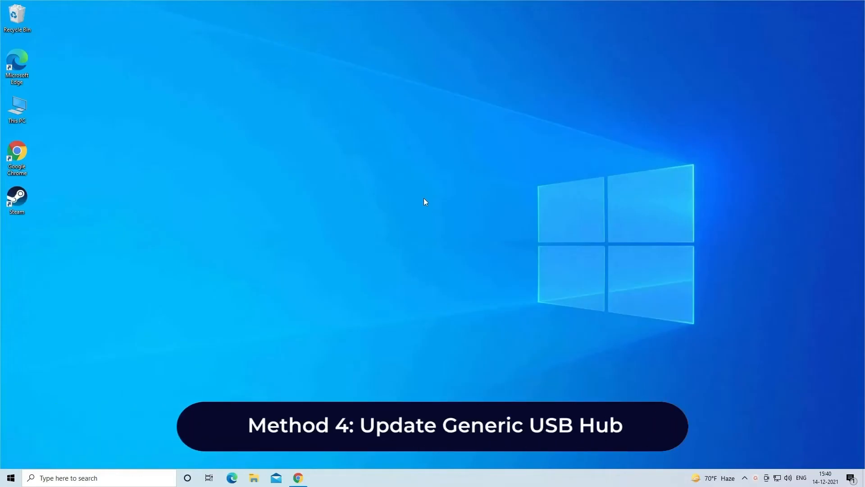
{"action": "mouse_move", "coordinate": [414, 214]}
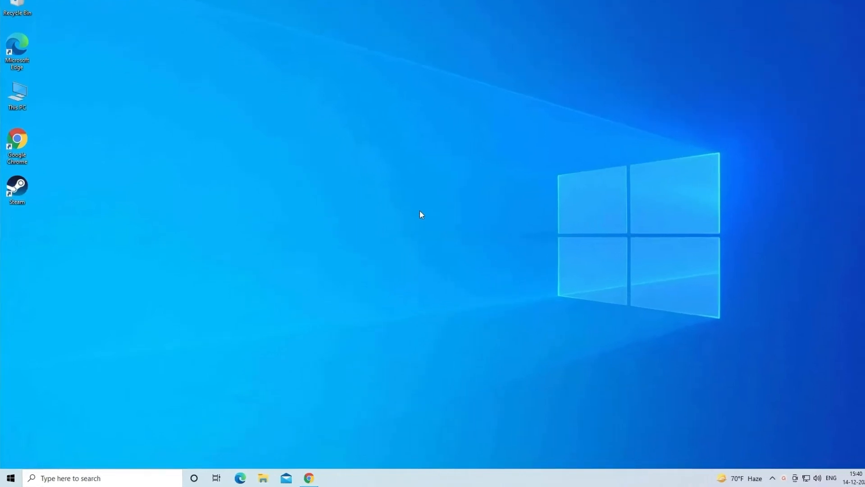
Enter devmgmt.msc in the Win+R Run dialog.
{"action": "key", "text": "Win+r"}
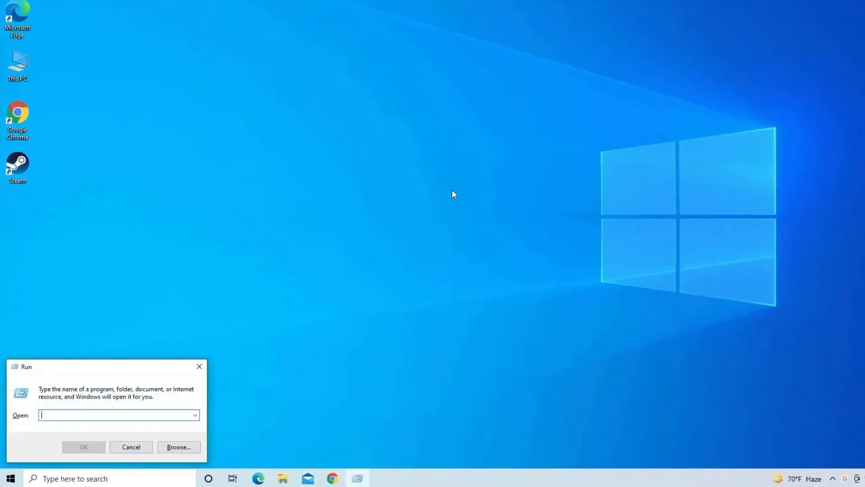
{"action": "type", "text": "devm"}
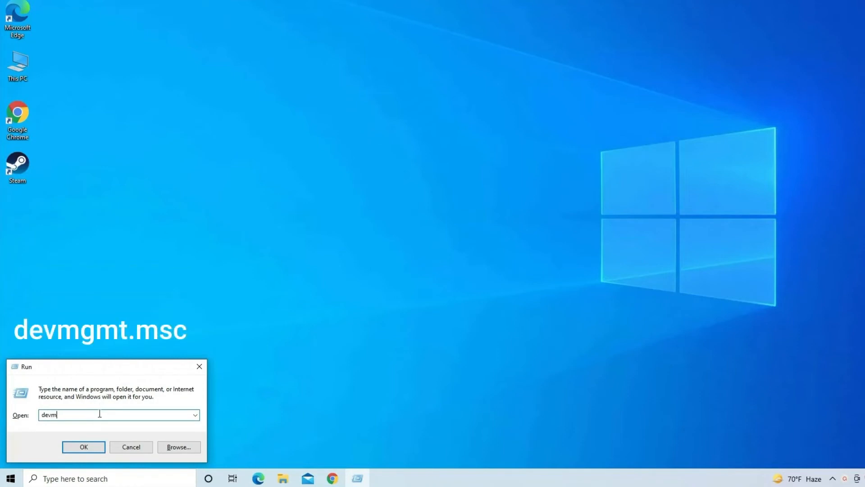
{"action": "type", "text": "gmt"}
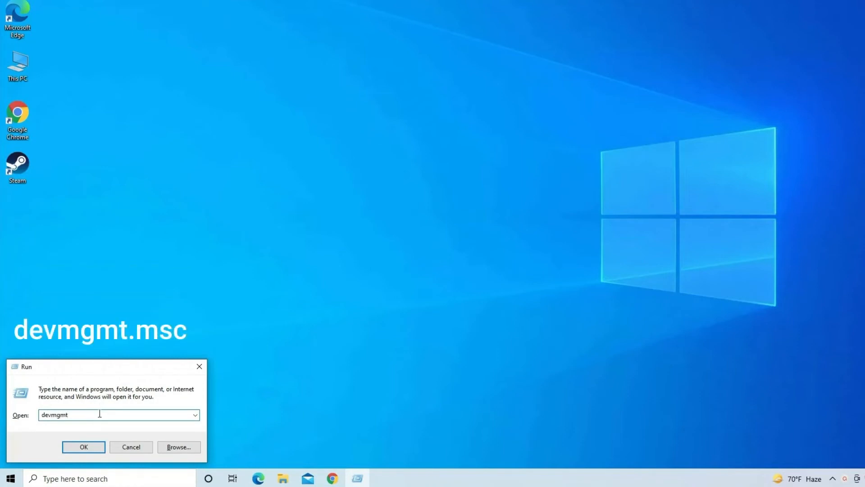
{"action": "type", "text": ".msc"}
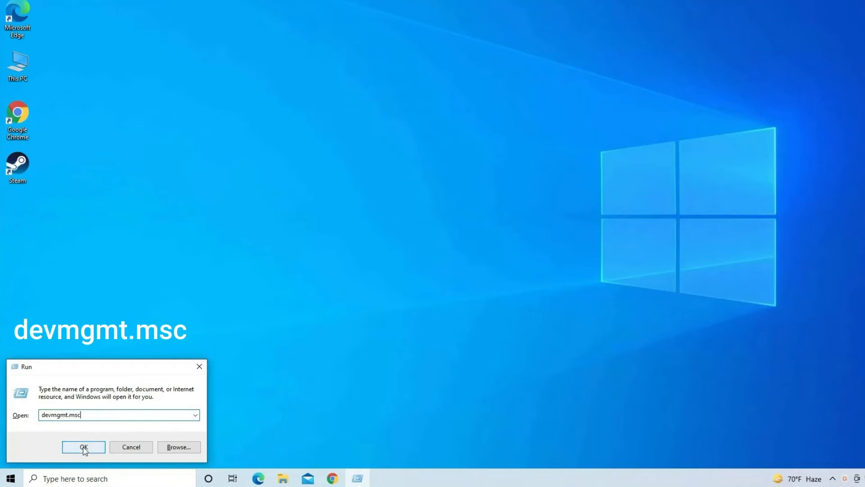
Update the Generic USB Hub driver under Universal Serial Bus controllers by automatic online search.
{"action": "left_click", "coordinate": [83, 446]}
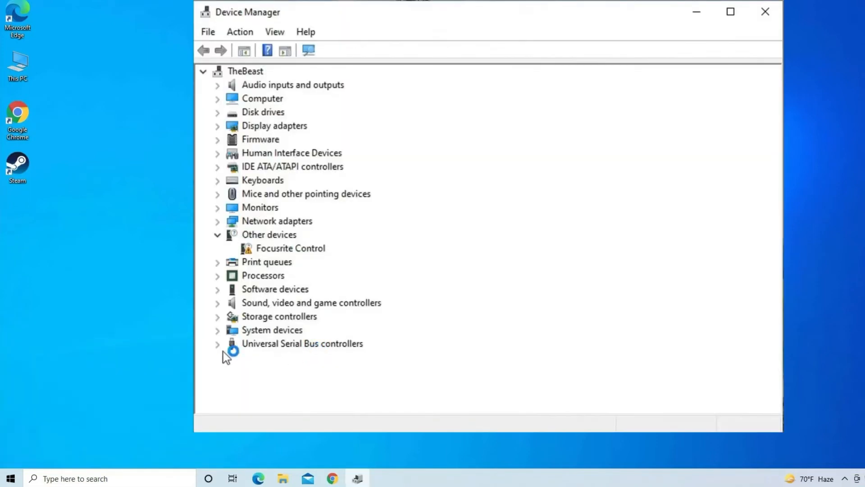
{"action": "left_click", "coordinate": [218, 343]}
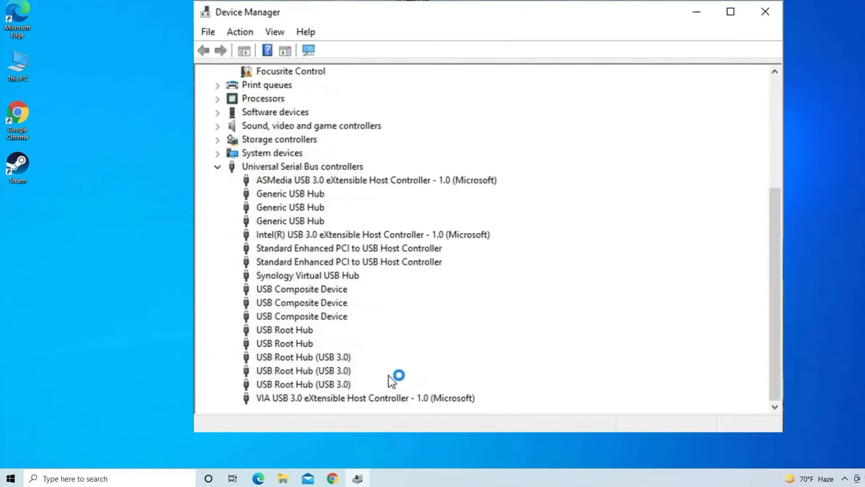
{"action": "mouse_move", "coordinate": [363, 377]}
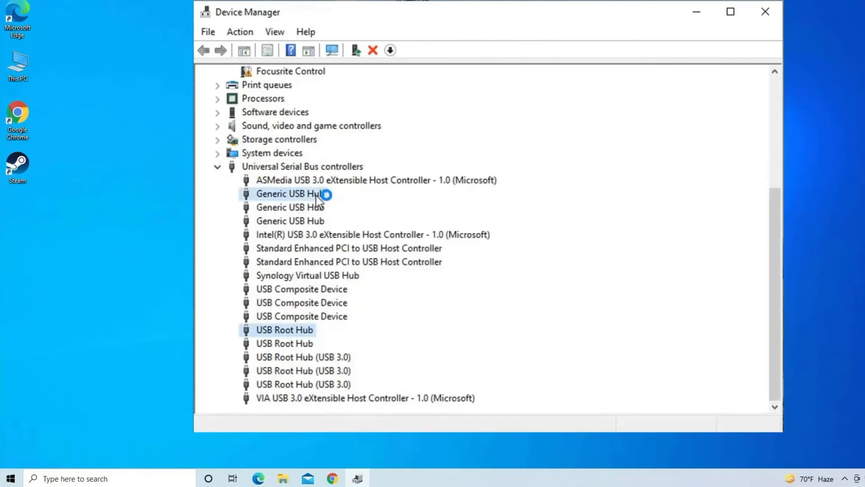
{"action": "left_click", "coordinate": [289, 194]}
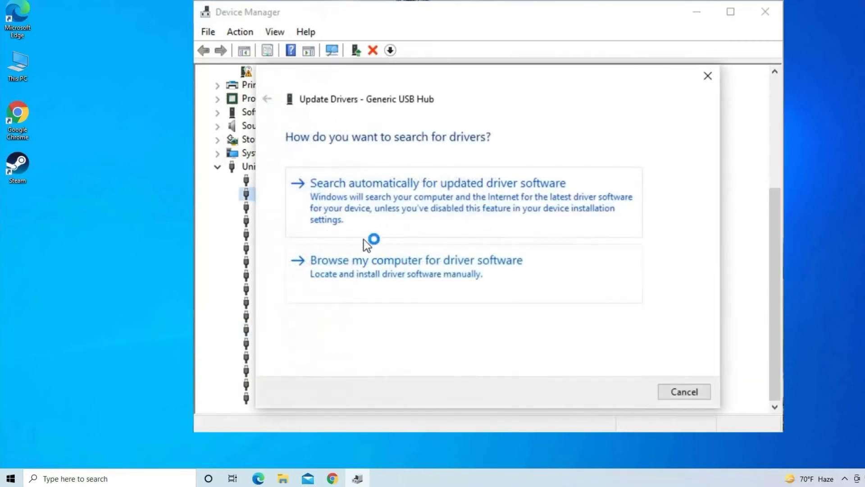
{"action": "left_click", "coordinate": [437, 183]}
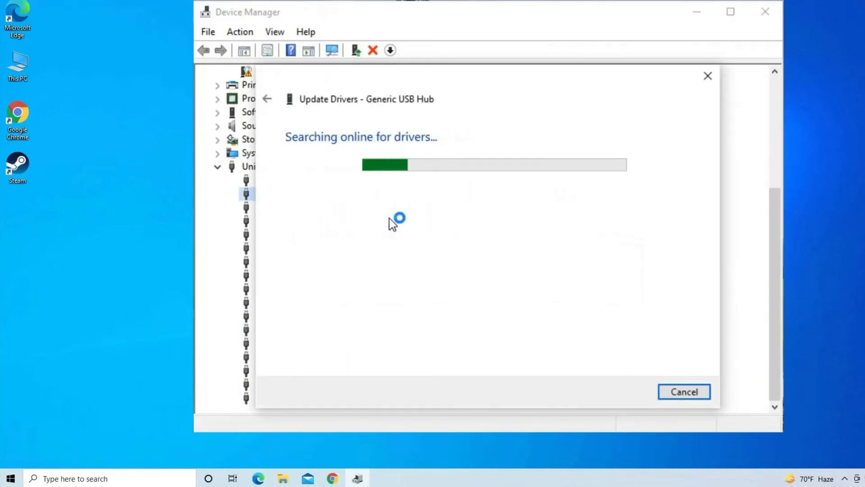
{"action": "mouse_move", "coordinate": [447, 241]}
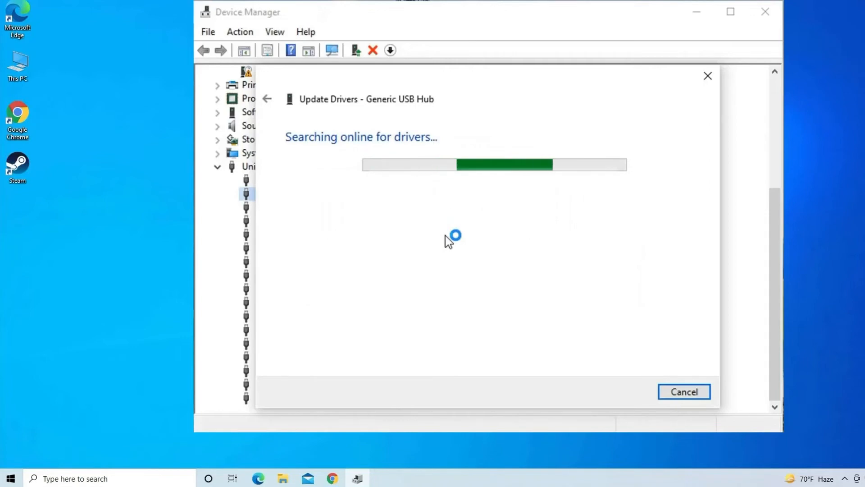
{"action": "mouse_move", "coordinate": [480, 215]}
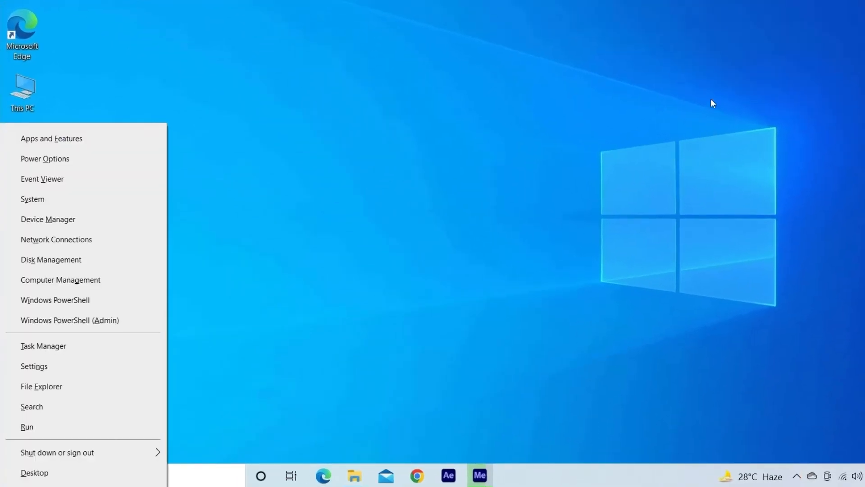
{"action": "mouse_move", "coordinate": [36, 225]}
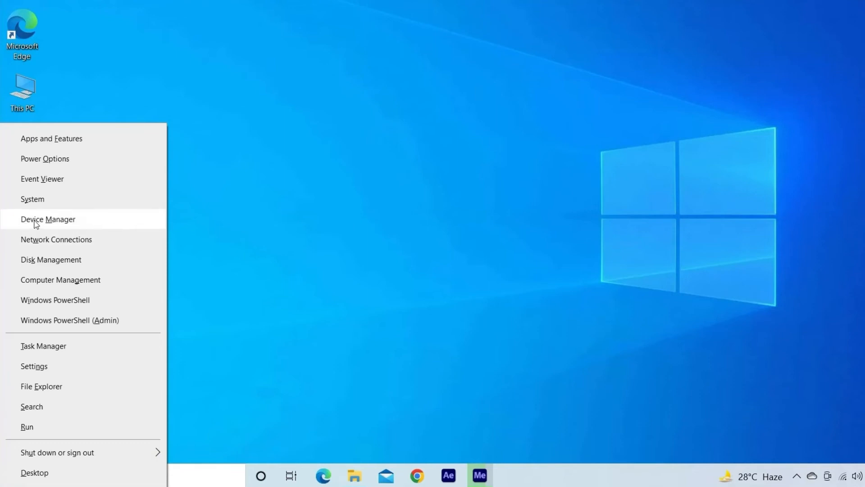
Launch Device Manager from the Win+X quick-access menu.
{"action": "left_click", "coordinate": [49, 219]}
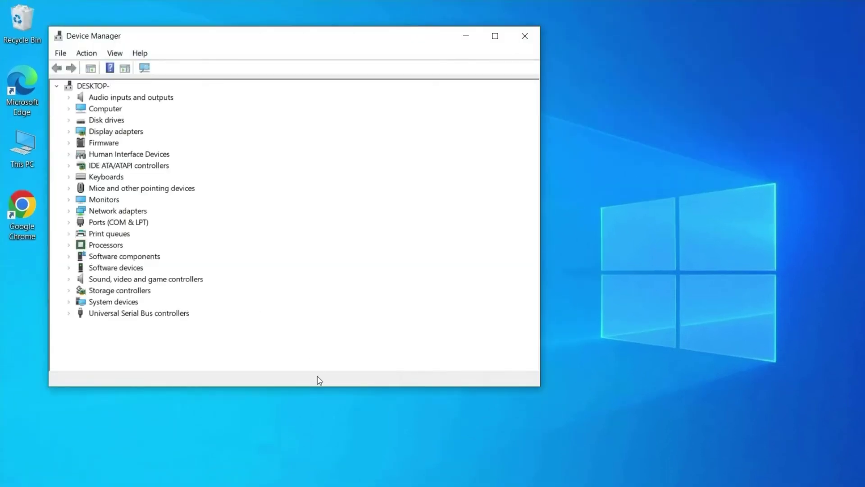
{"action": "mouse_move", "coordinate": [279, 353]}
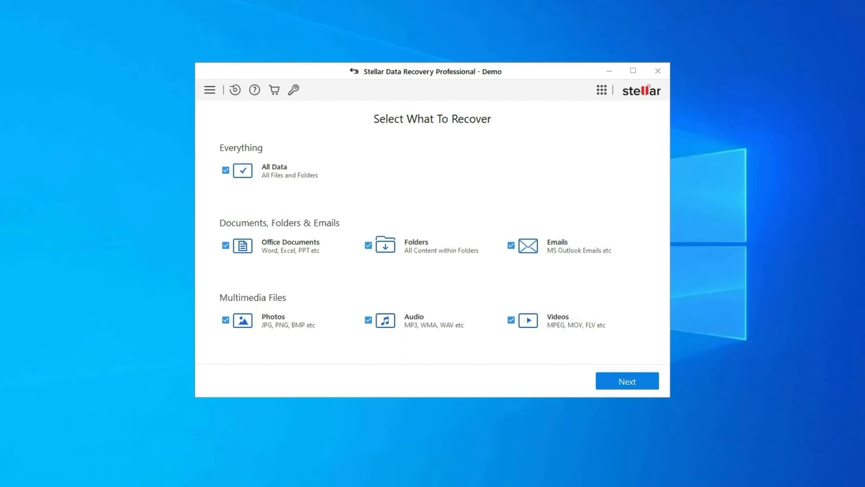
Keep all file types and check Local Disk (H:) under Connected Drives.
{"action": "left_click", "coordinate": [628, 381]}
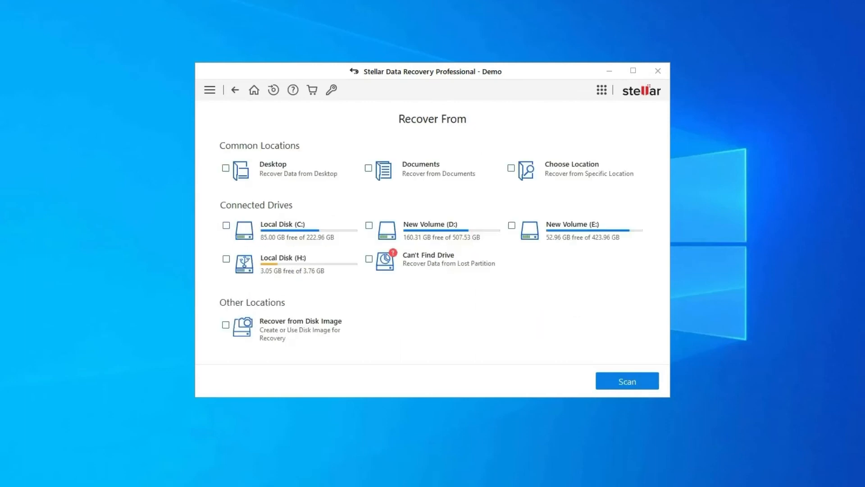
{"action": "left_click", "coordinate": [226, 258]}
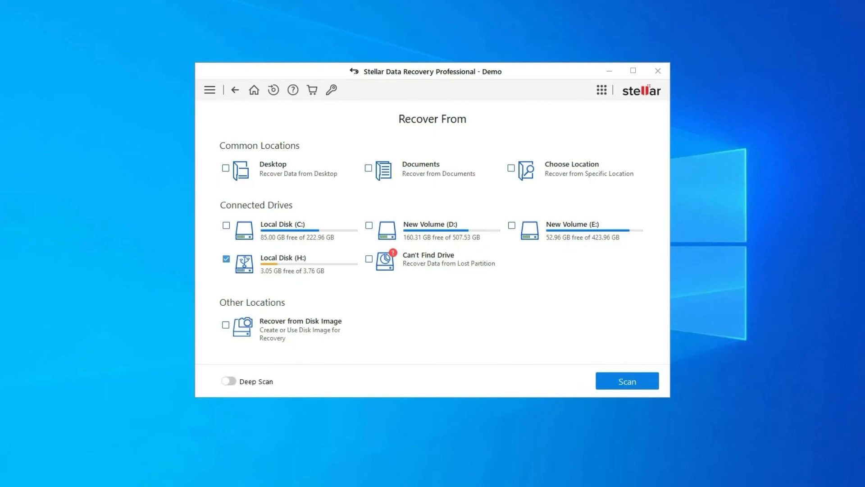
{"action": "mouse_move", "coordinate": [245, 264]}
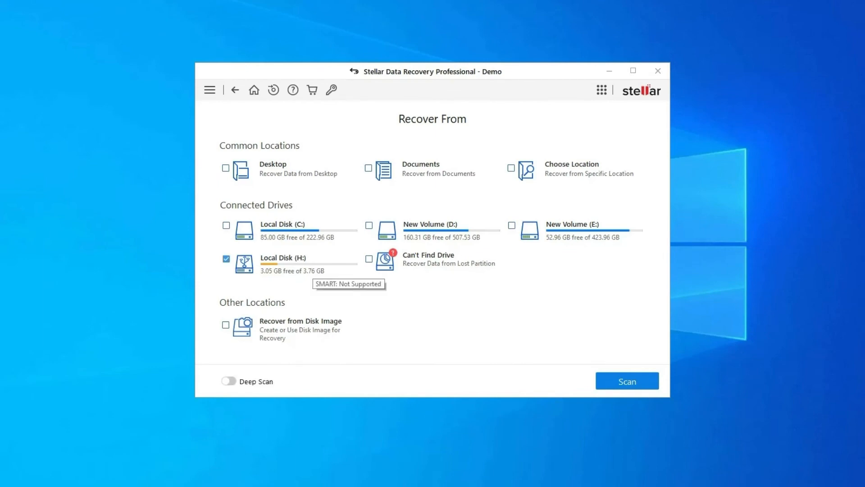
{"action": "left_click", "coordinate": [226, 258]}
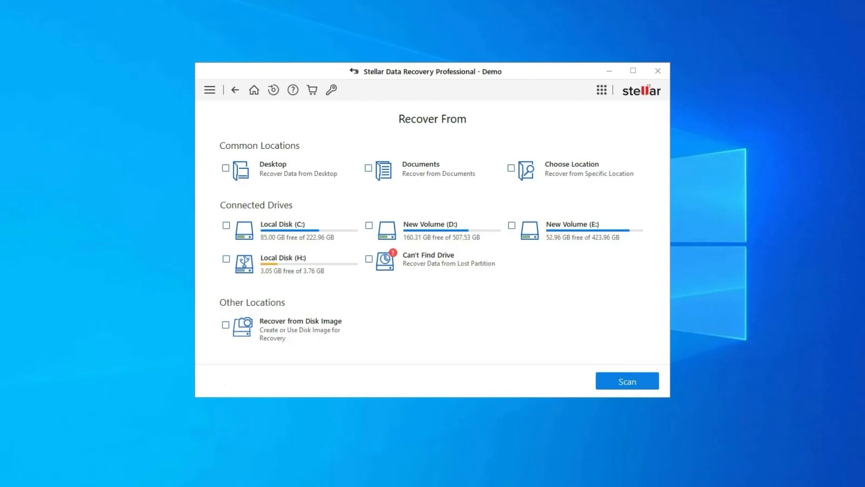
{"action": "mouse_move", "coordinate": [398, 451]}
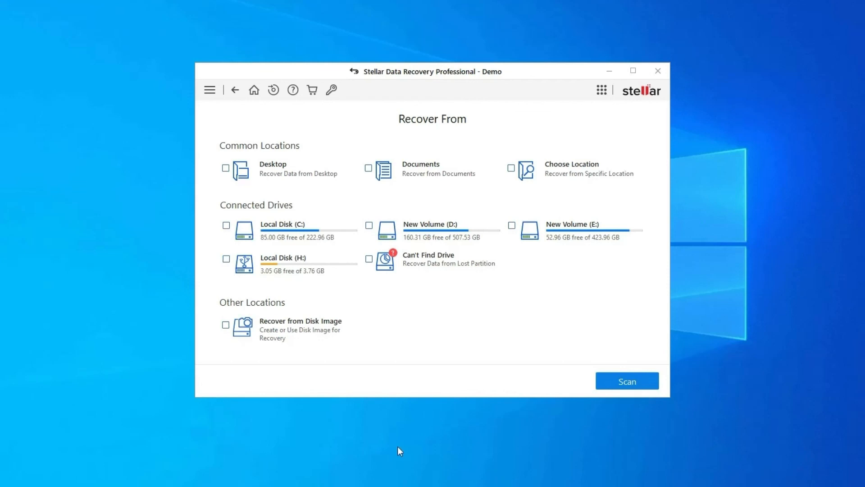
{"action": "mouse_move", "coordinate": [759, 289]}
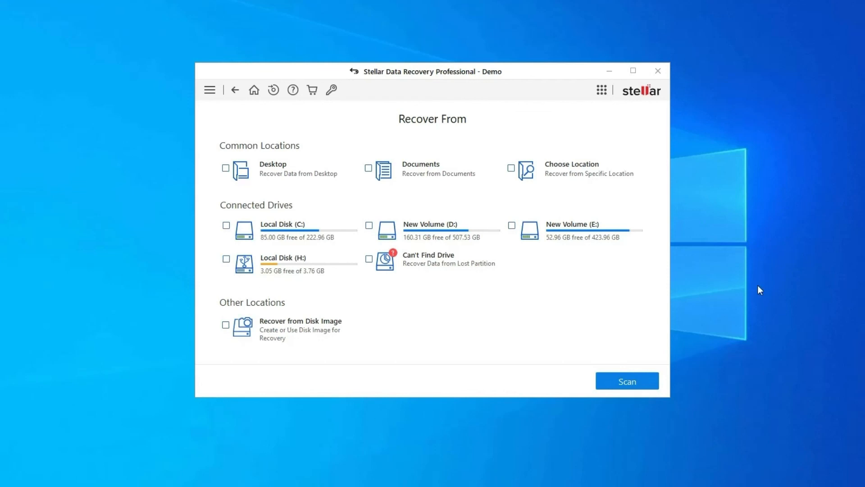
{"action": "mouse_move", "coordinate": [753, 291]}
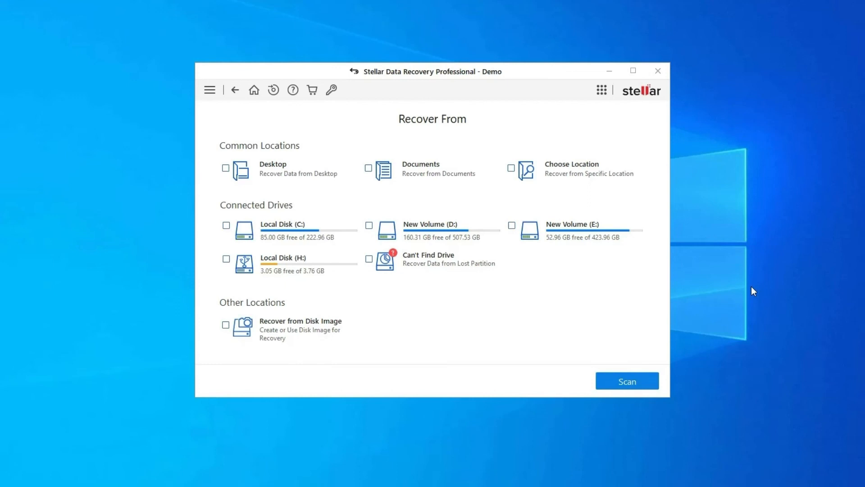
{"action": "left_click", "coordinate": [226, 258]}
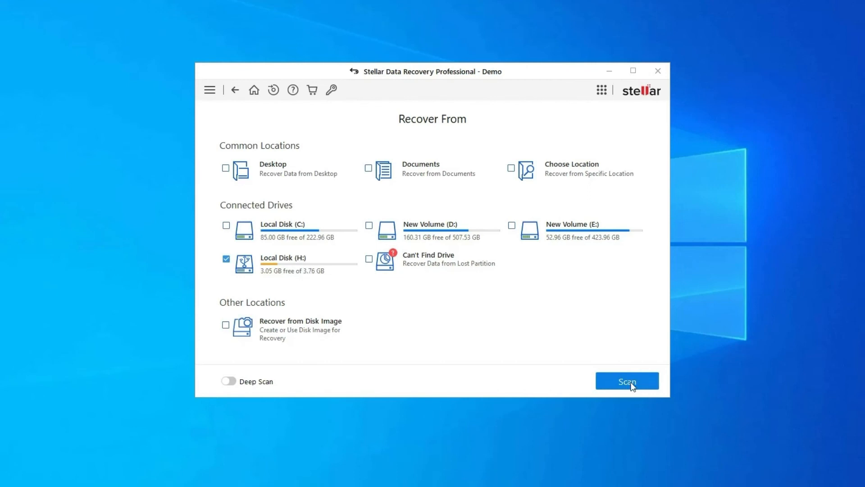
Scan Local Disk (H:) and mark the 689.11 MB Adobe Acrobat zip for recovery.
{"action": "left_click", "coordinate": [627, 381]}
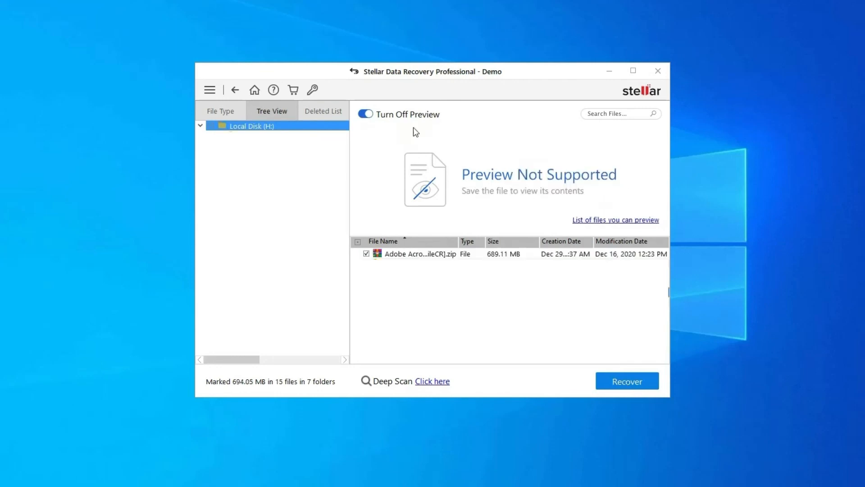
{"action": "mouse_move", "coordinate": [541, 341]}
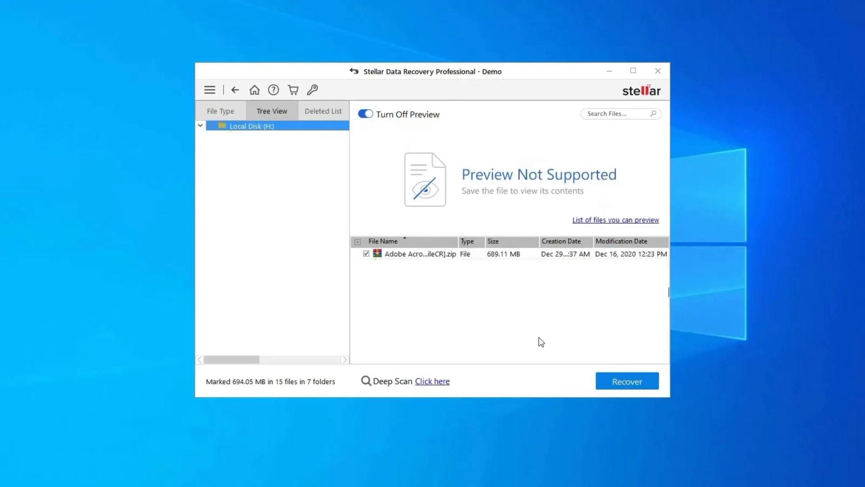
{"action": "mouse_move", "coordinate": [542, 335]}
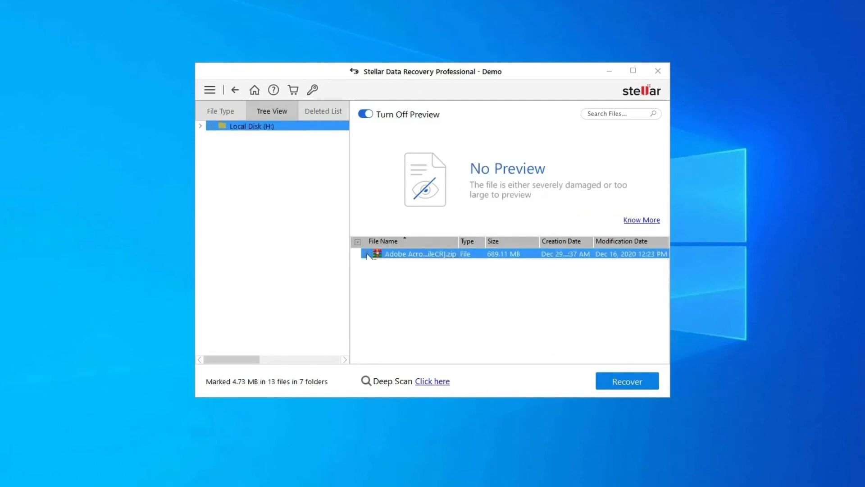
{"action": "left_click", "coordinate": [365, 254]}
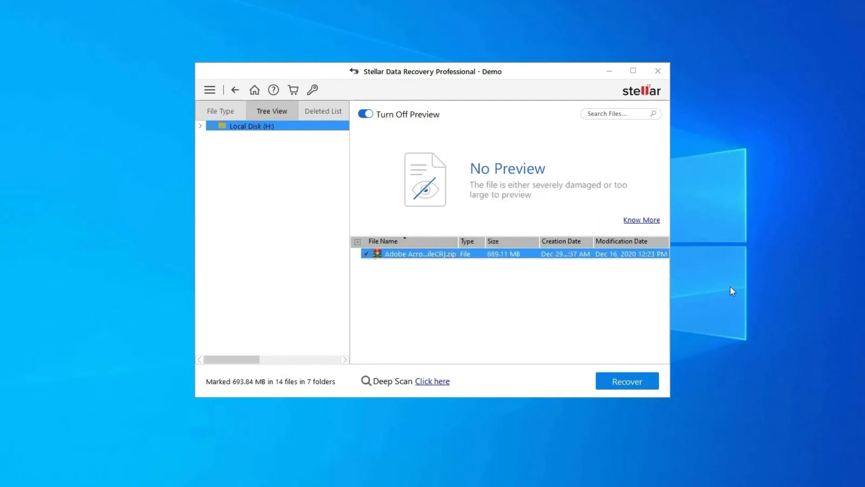